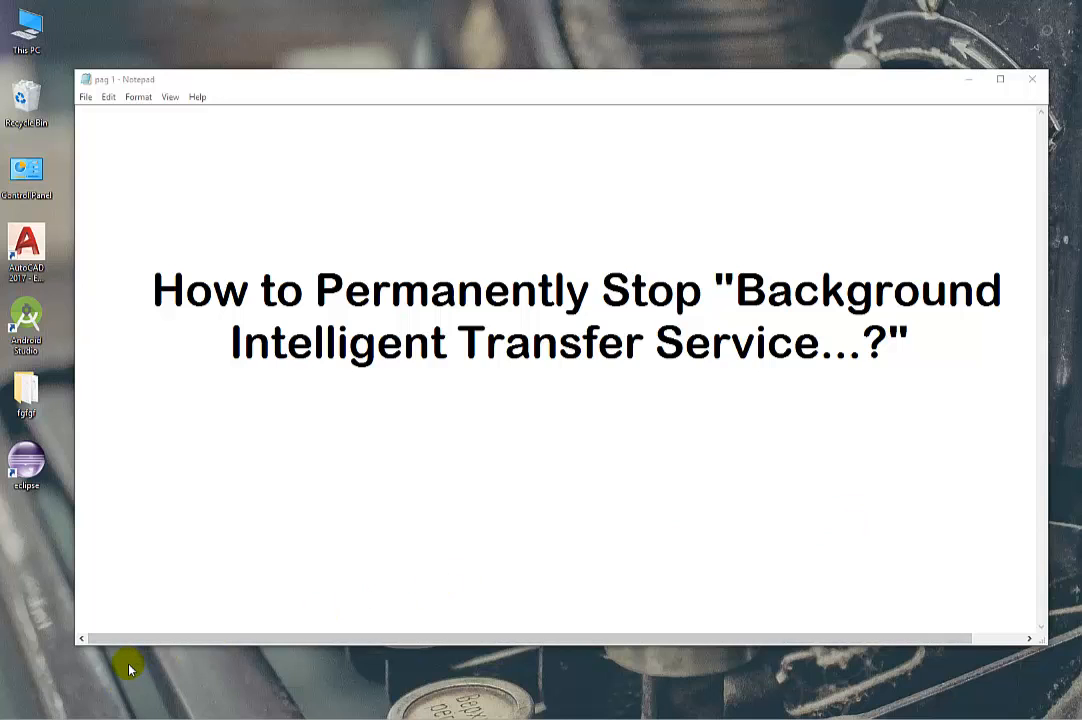
Step: Search the Start menu for services.msc and launch the Services console
left_click(12, 710)
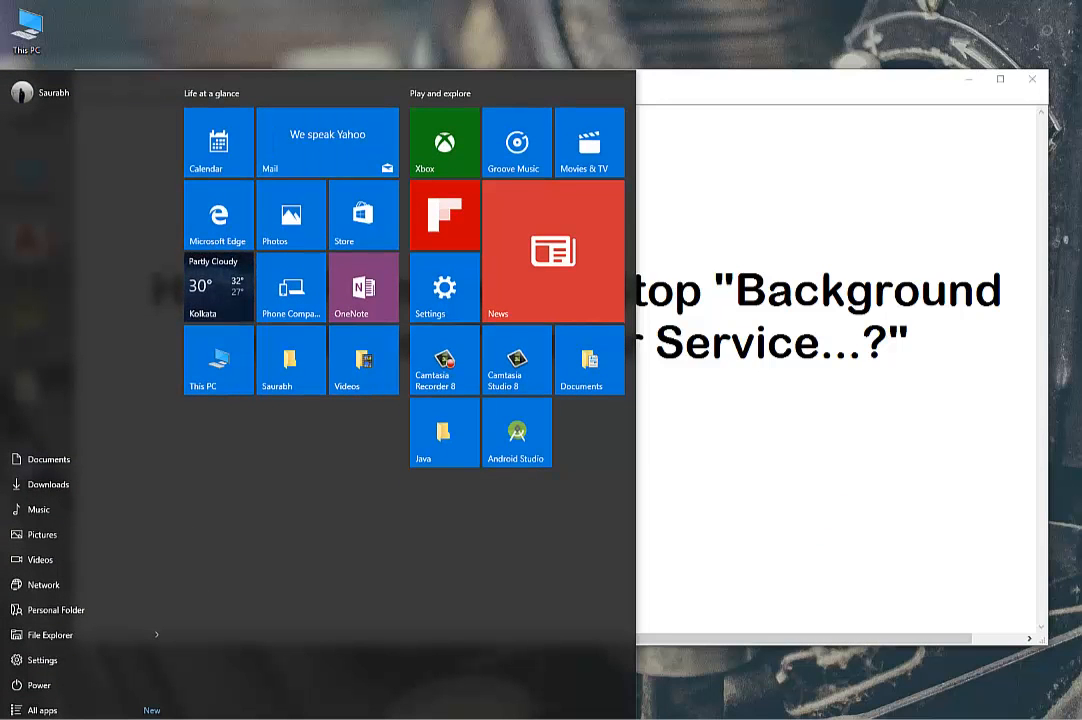
type("services.msc")
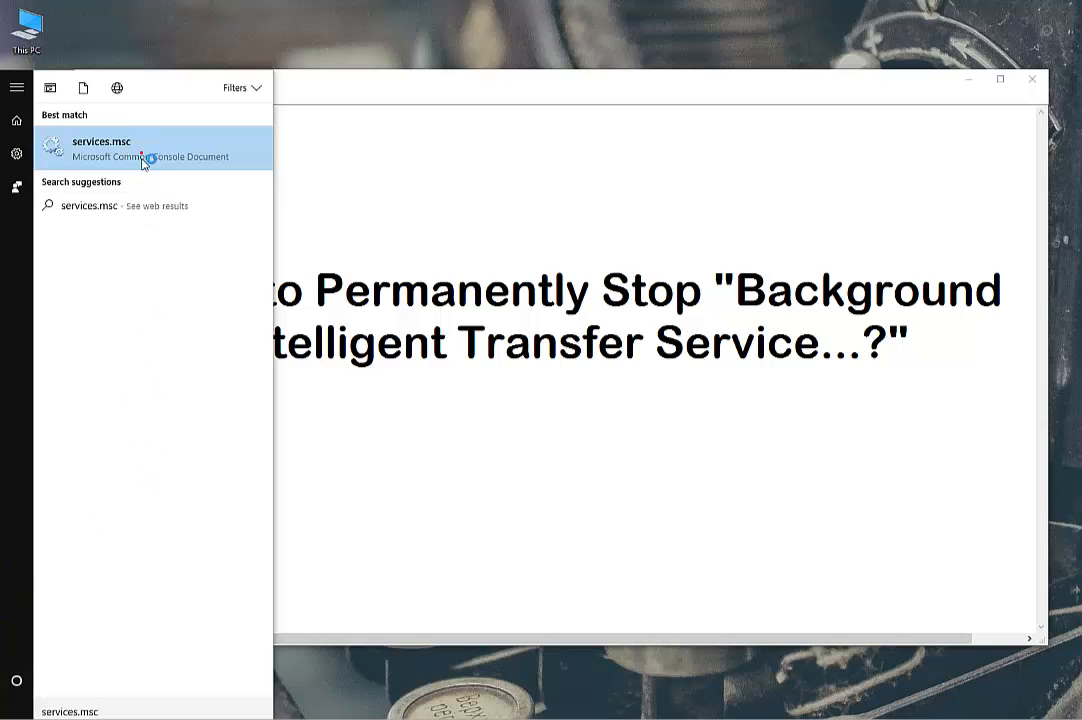
left_click(100, 148)
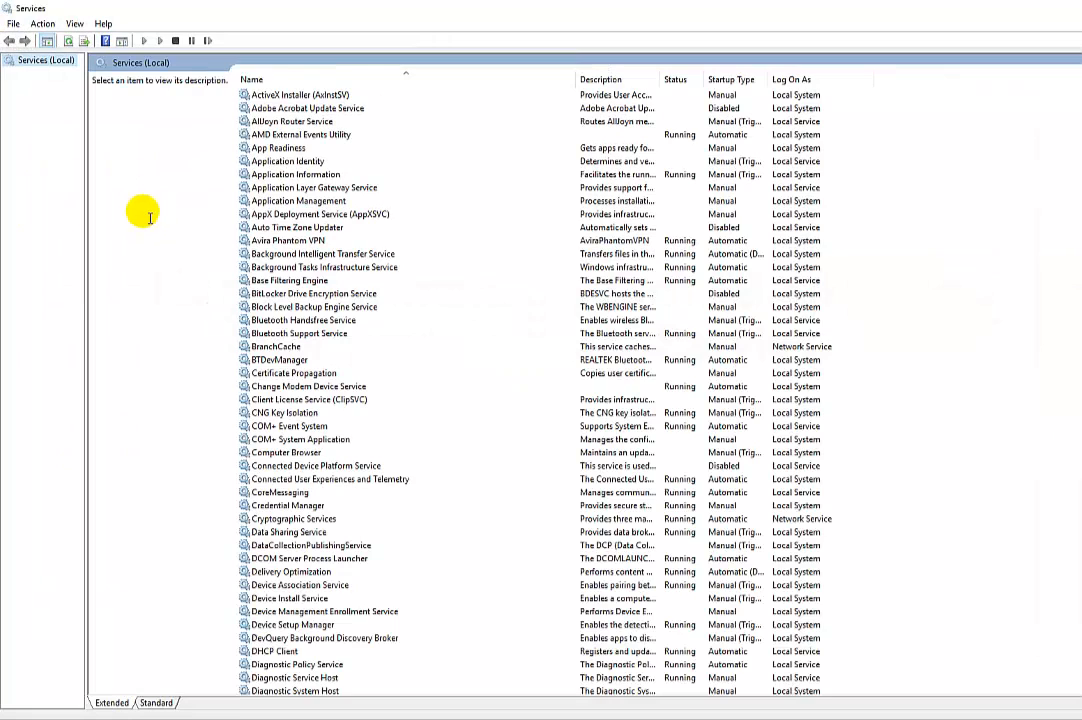
Step: Select Background Intelligent Transfer Service to view its description and status
left_click(295, 174)
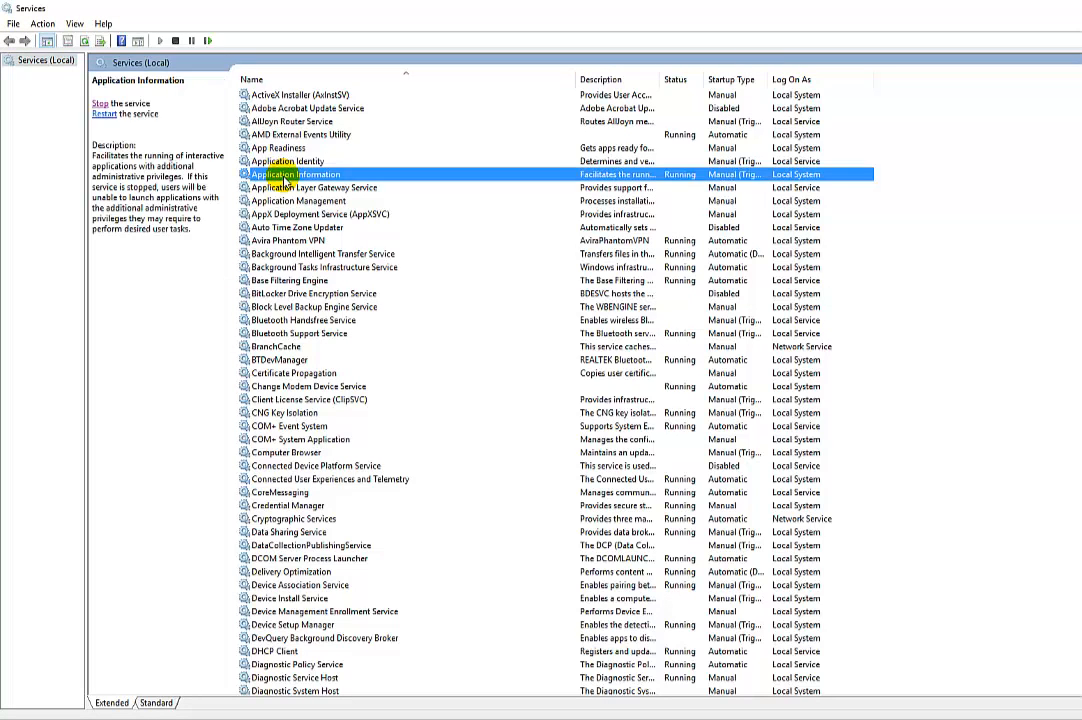
left_click(322, 253)
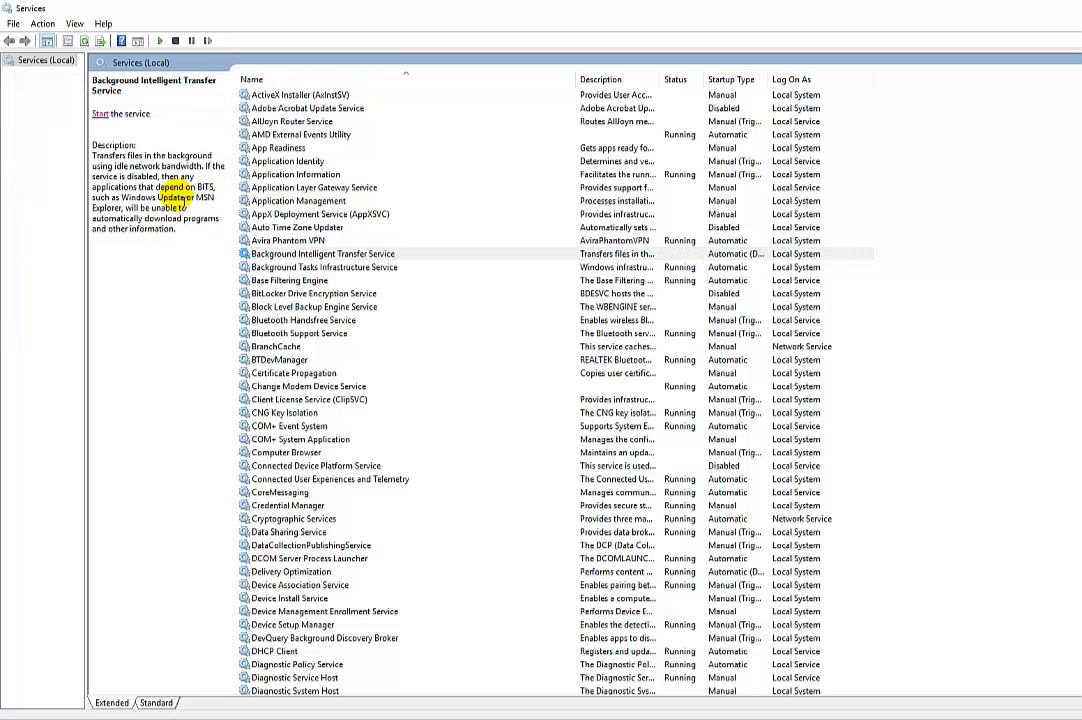
mouse_move(545, 275)
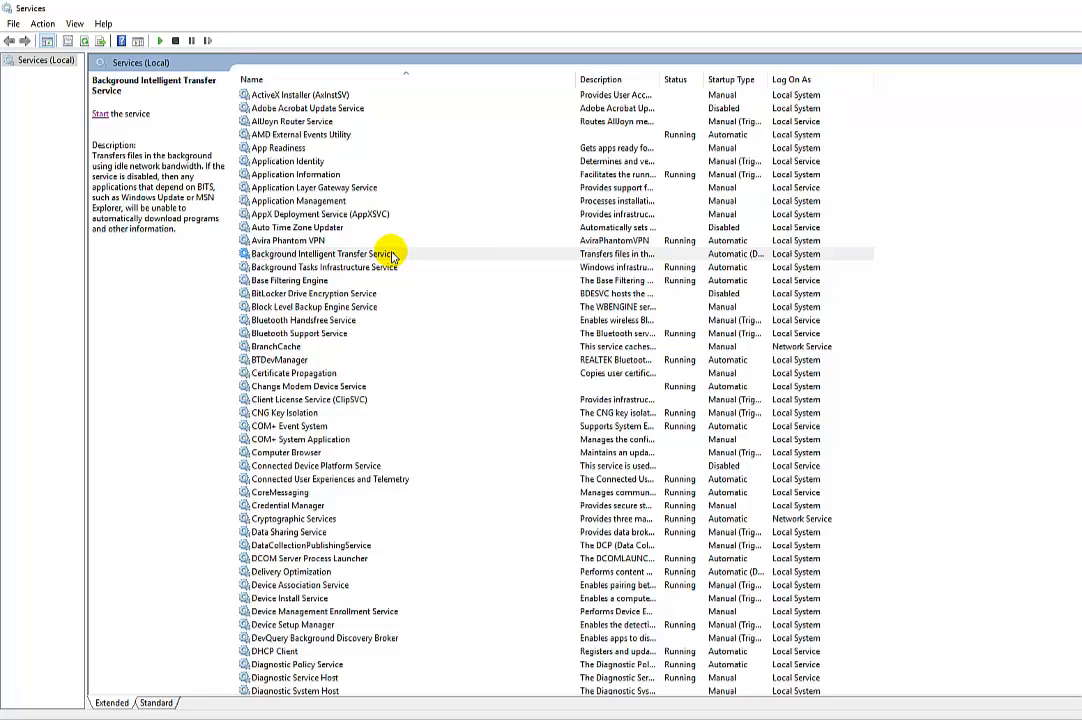
Step: Set Background Intelligent Transfer Service's startup type to Disabled and show its Recovery settings
double_click(322, 253)
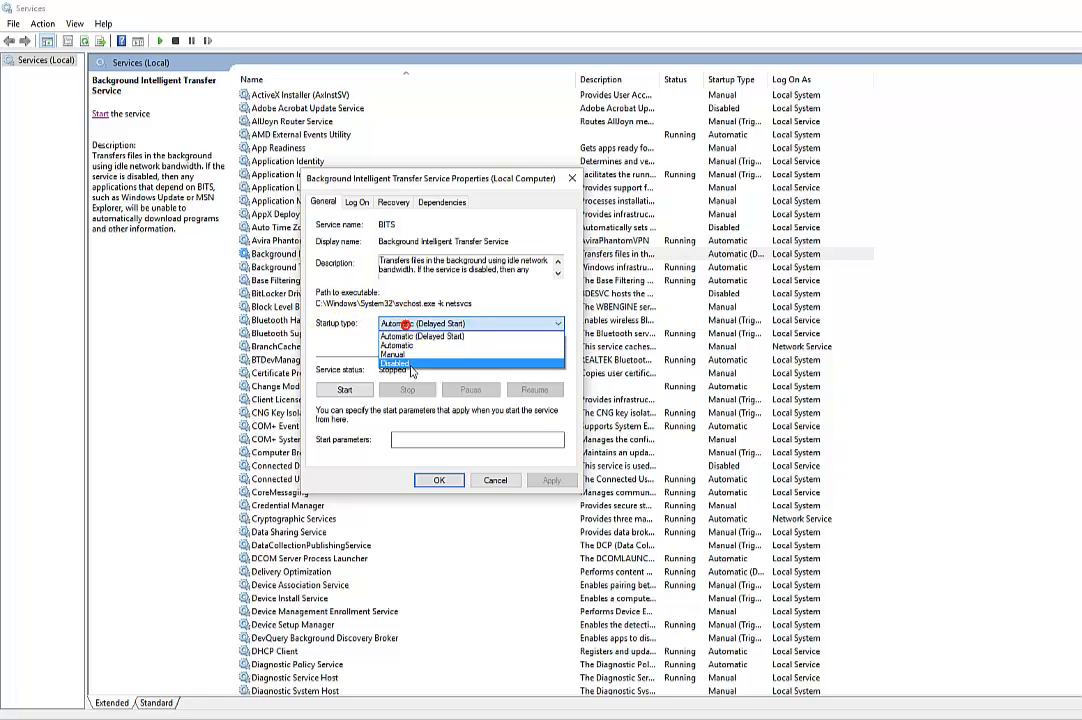
left_click(393, 368)
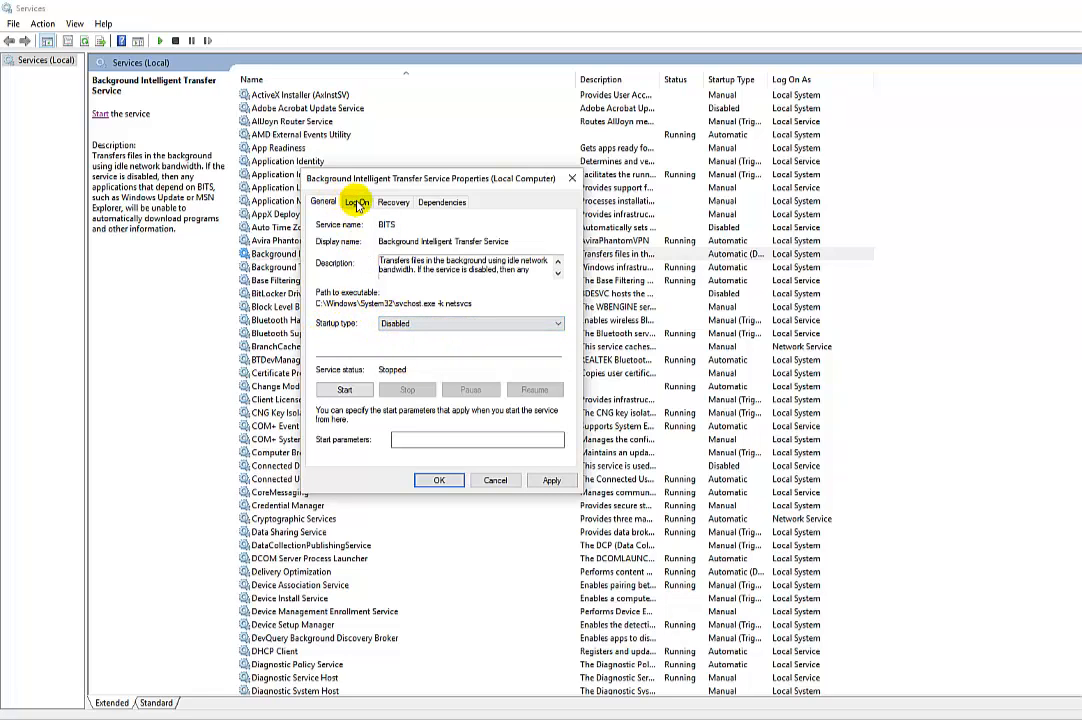
left_click(393, 202)
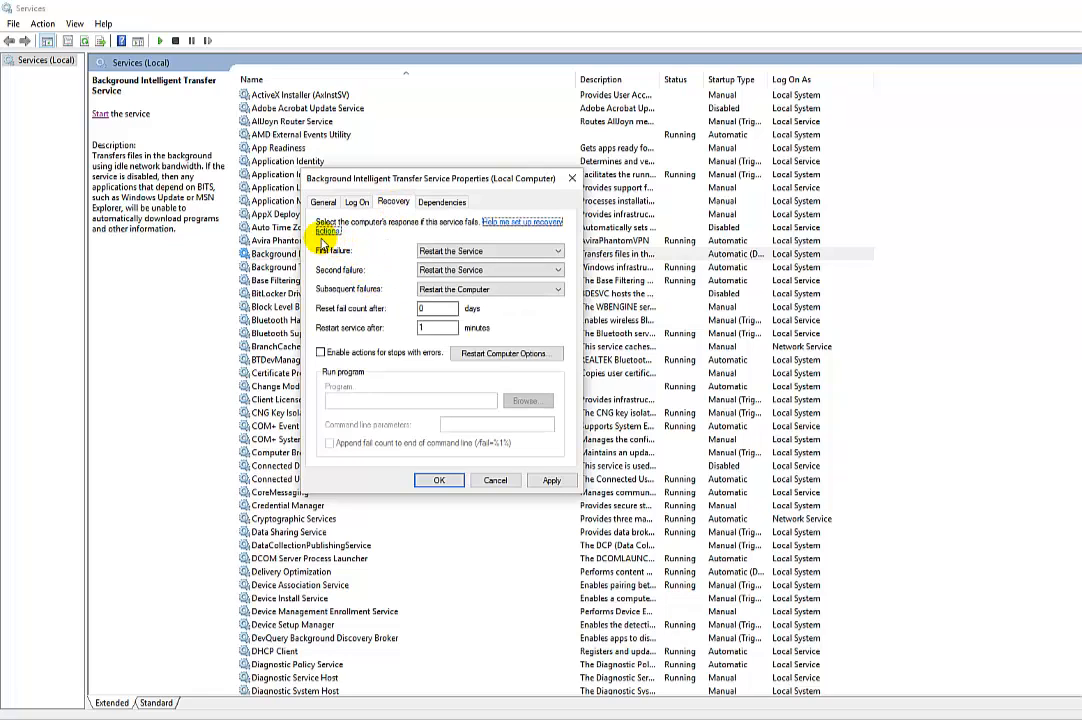
mouse_move(310, 298)
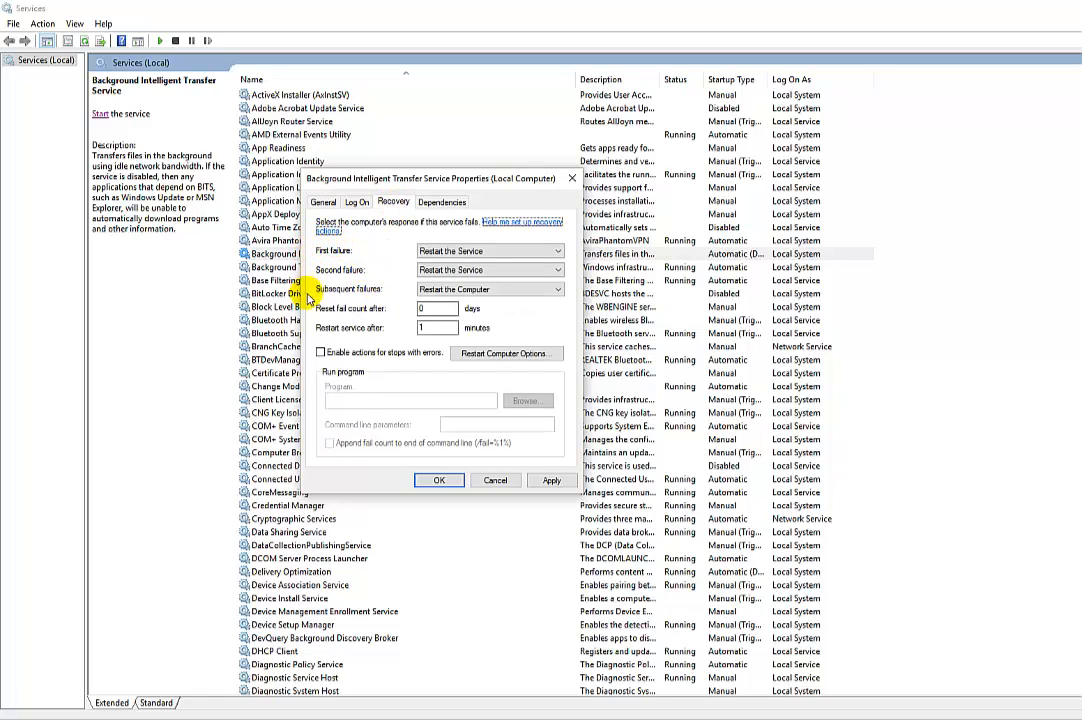
Step: Set first, second and subsequent failure responses all to Take No Action
left_click(489, 269)
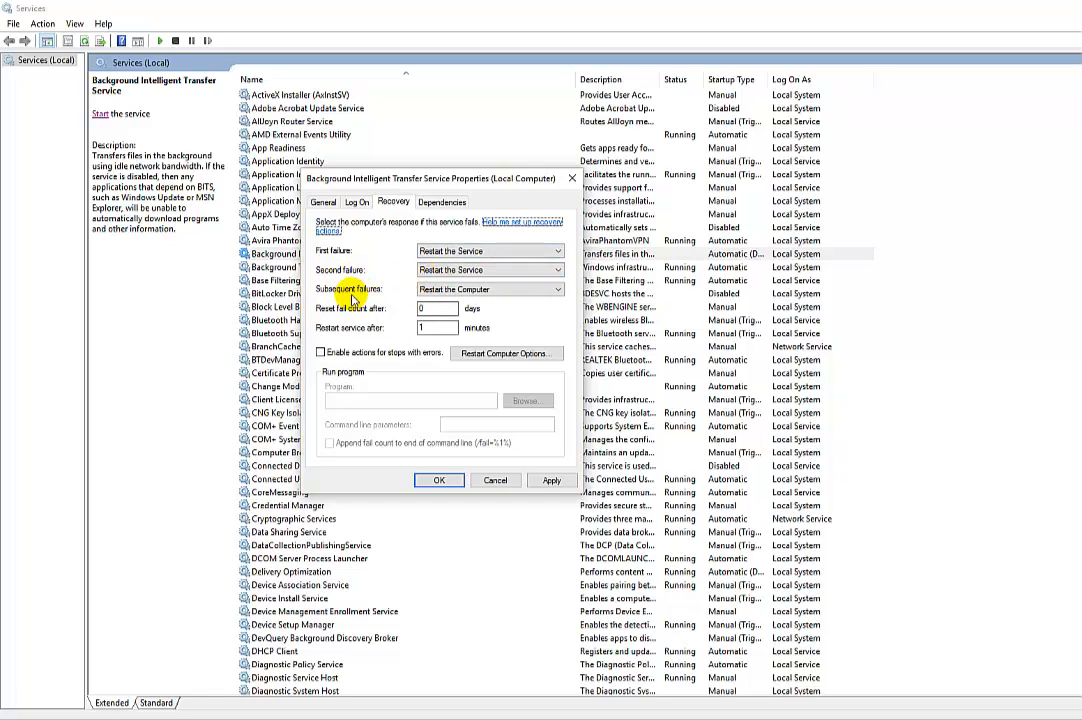
mouse_move(347, 232)
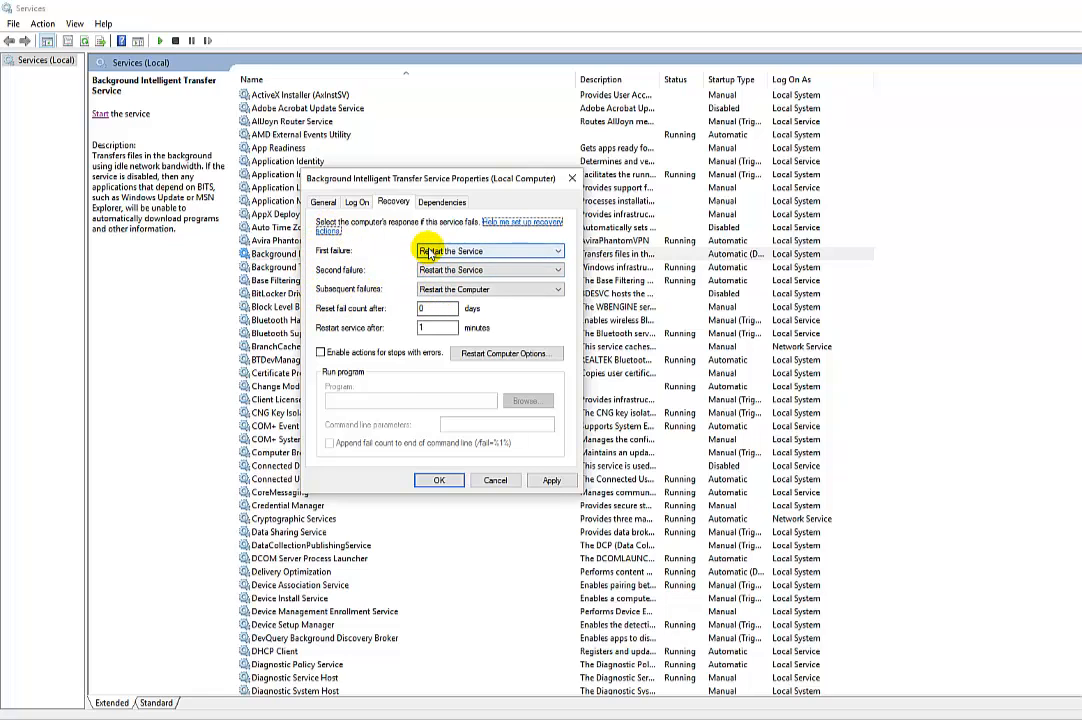
left_click(557, 251)
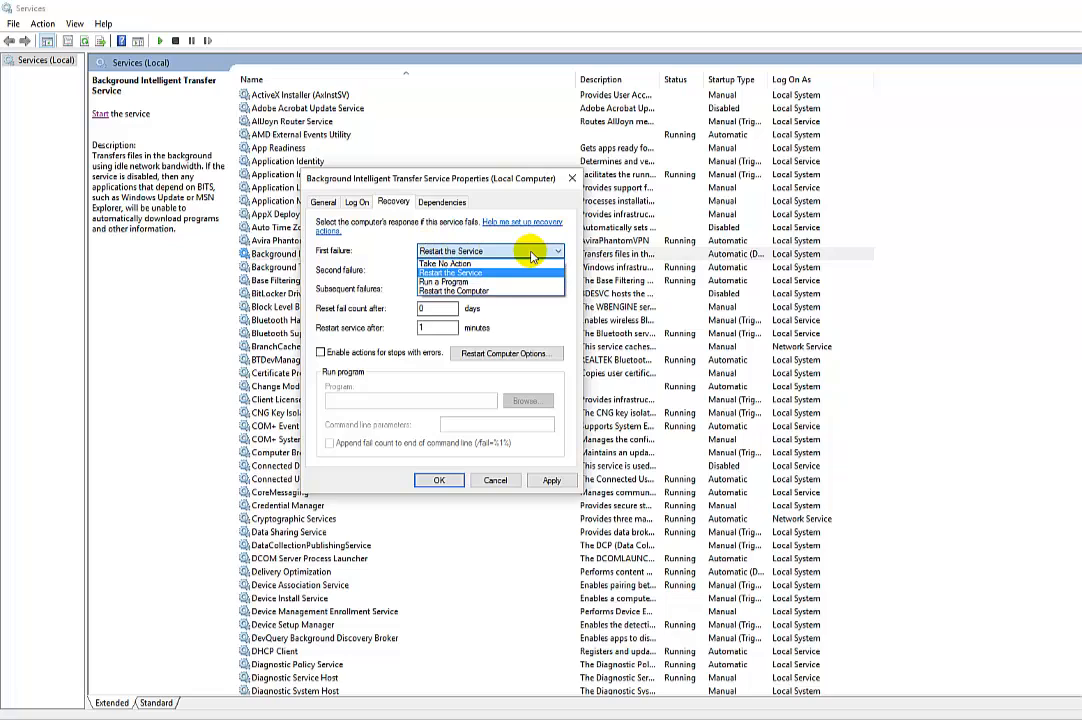
left_click(446, 263)
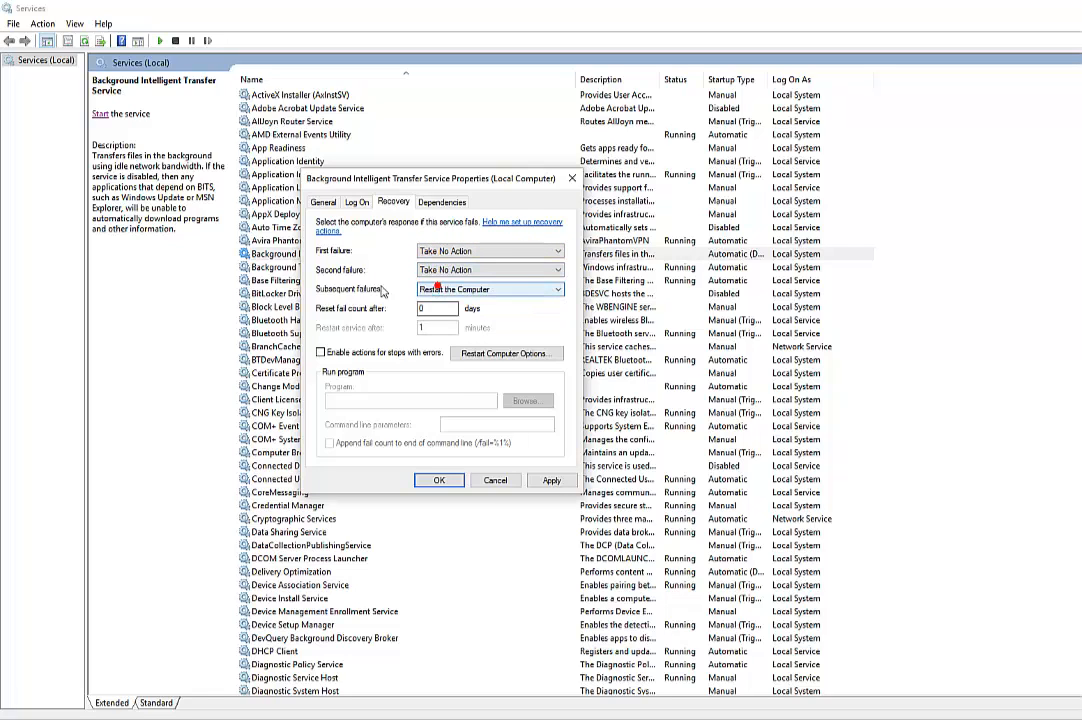
left_click(490, 289)
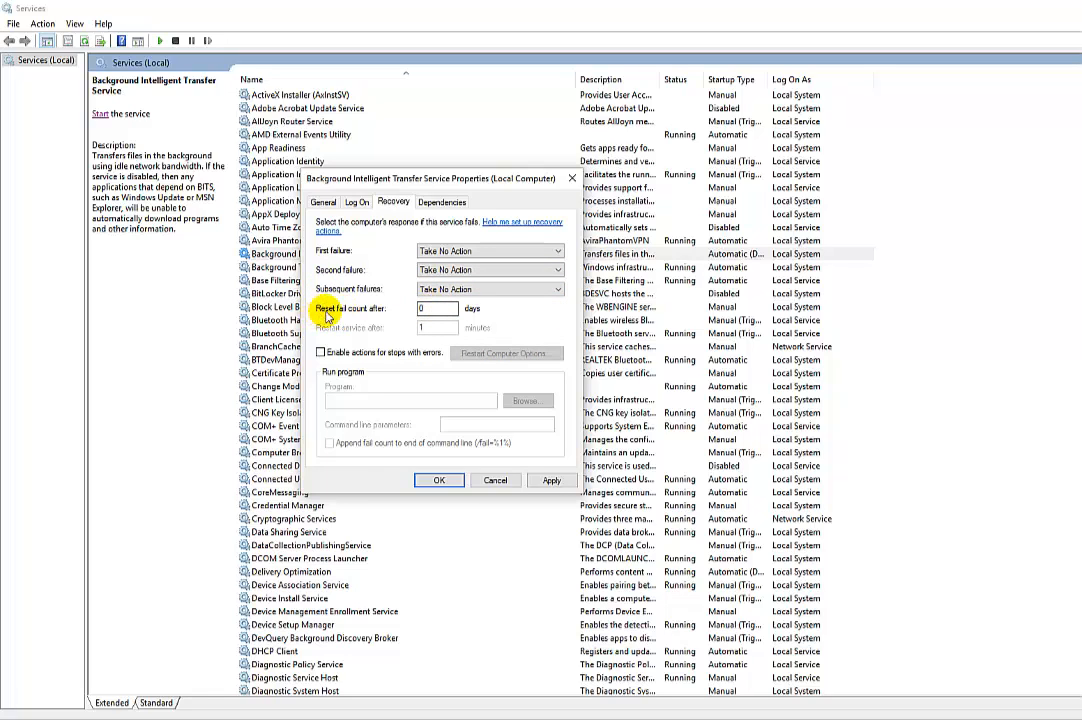
mouse_move(407, 315)
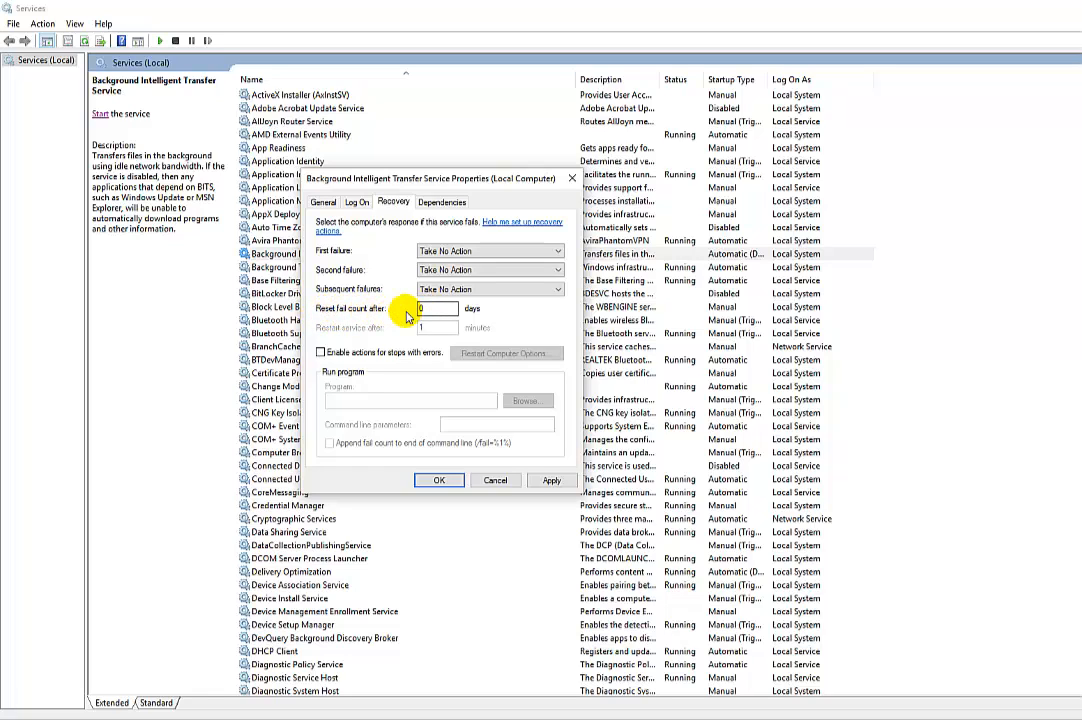
left_click(435, 308)
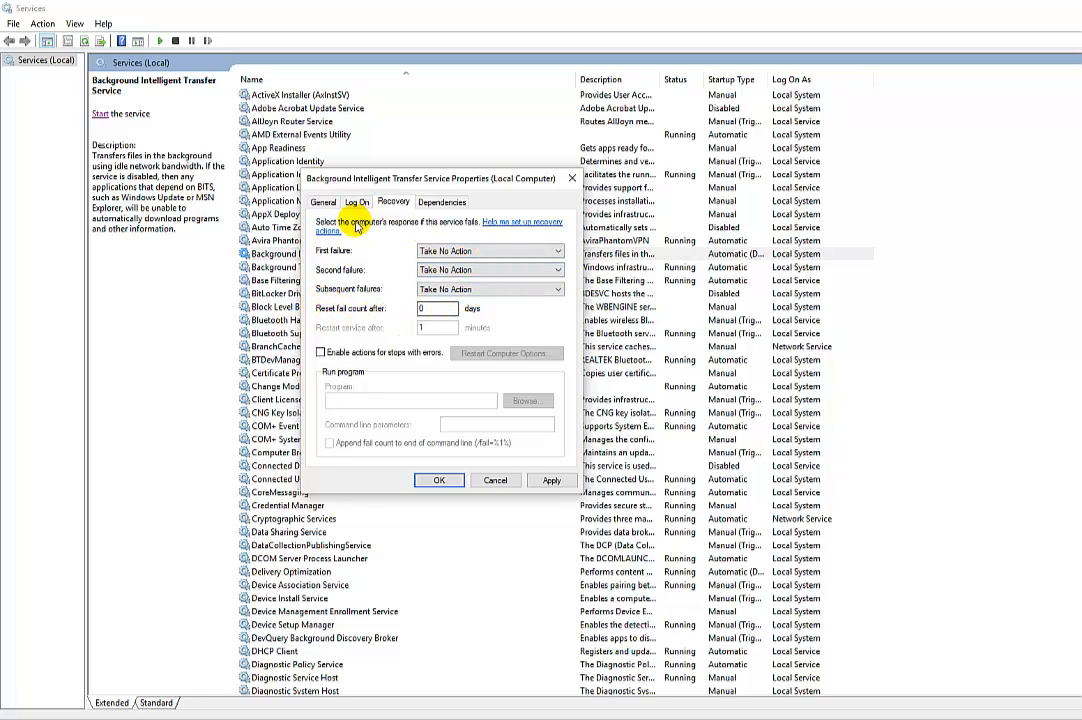
mouse_move(325, 250)
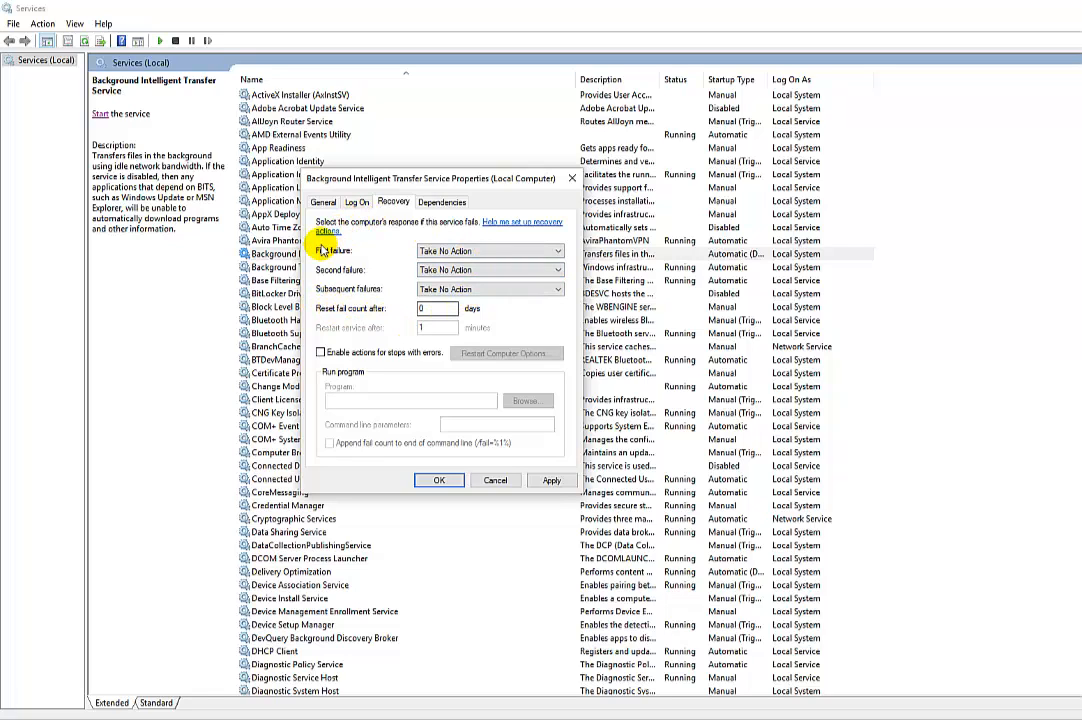
Step: Set Reset fail count after to 9999 days and apply
left_click(436, 308)
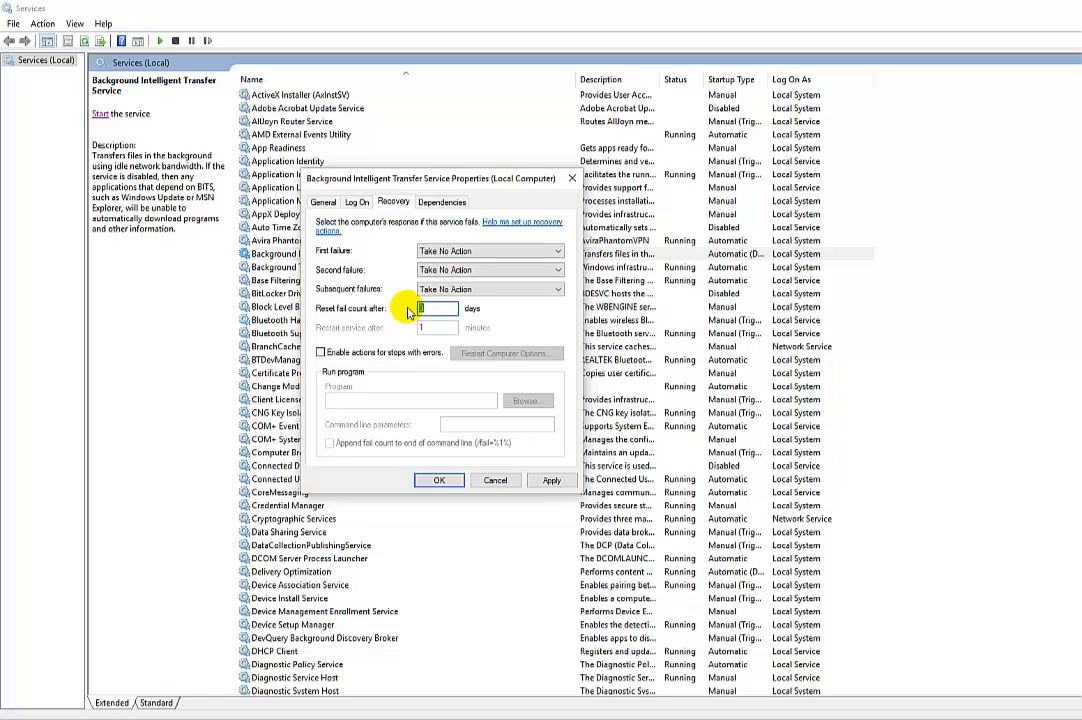
type("9999")
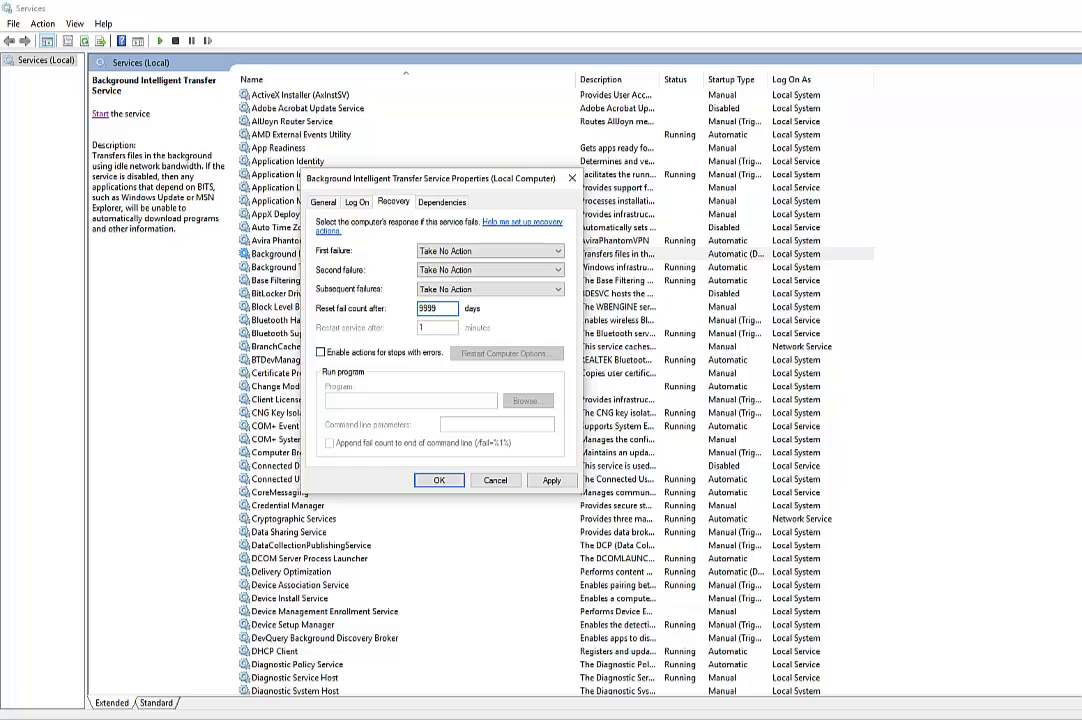
left_click(437, 308)
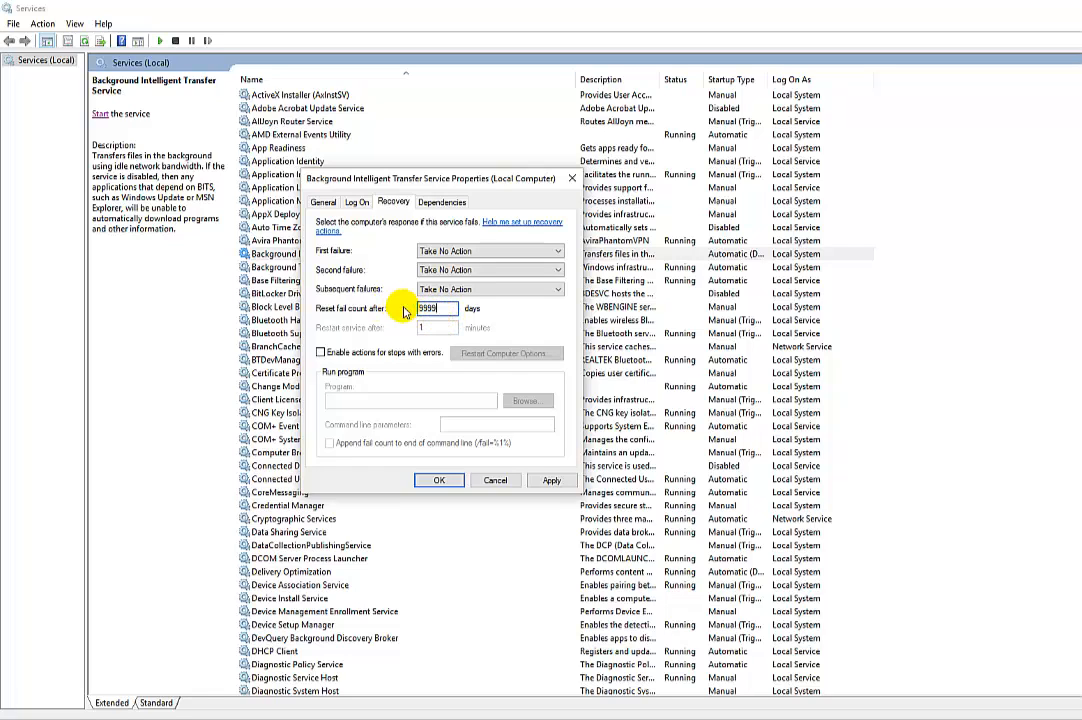
mouse_move(551, 480)
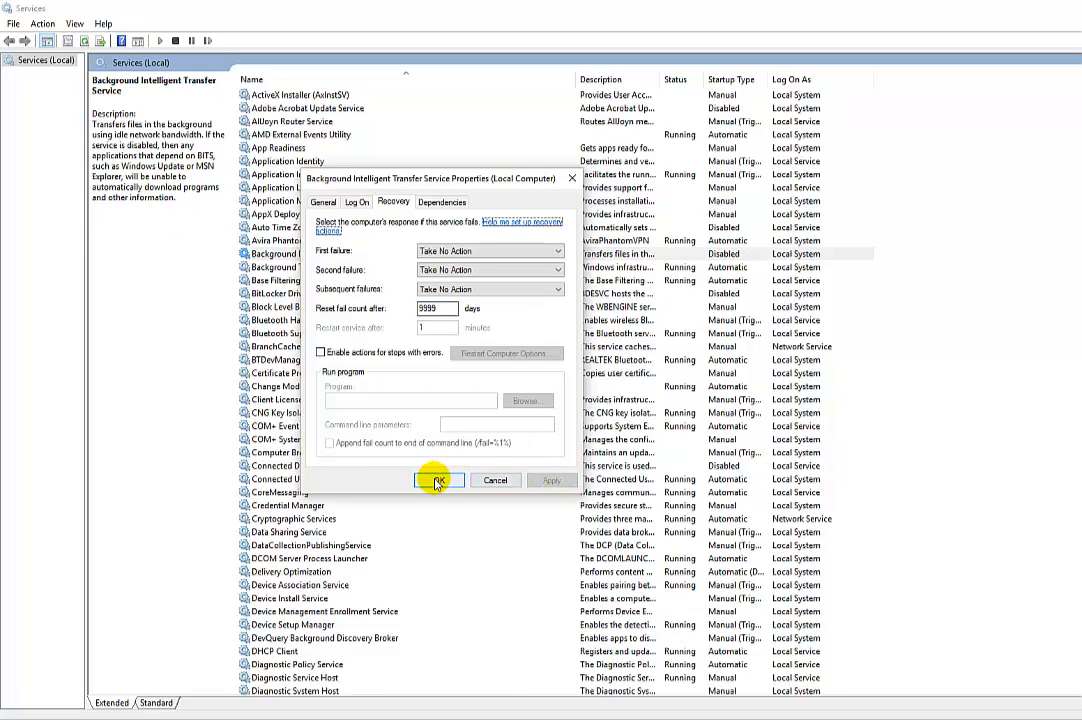
Step: Close the properties with OK so the list shows the service as Disabled
left_click(437, 480)
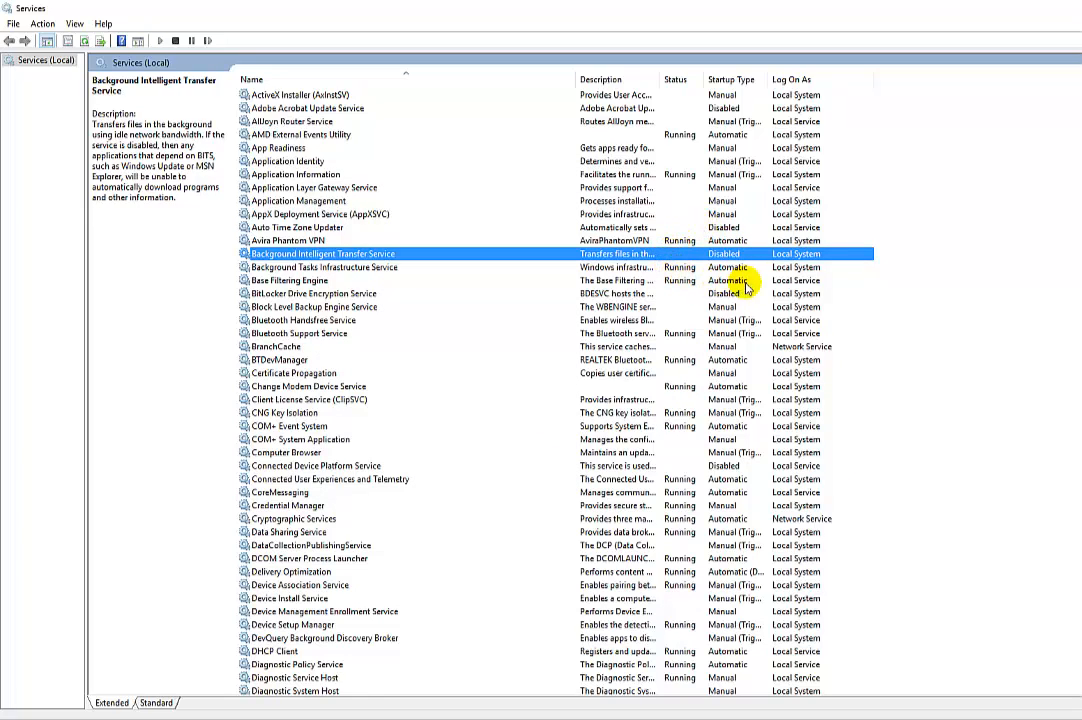
mouse_move(742, 268)
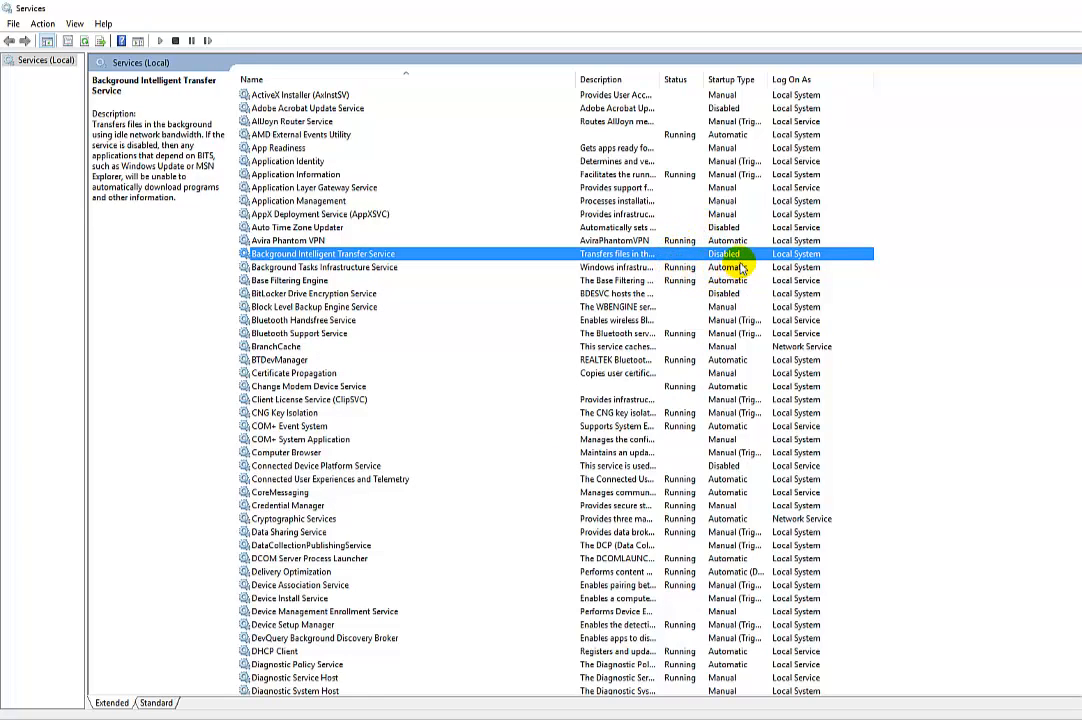